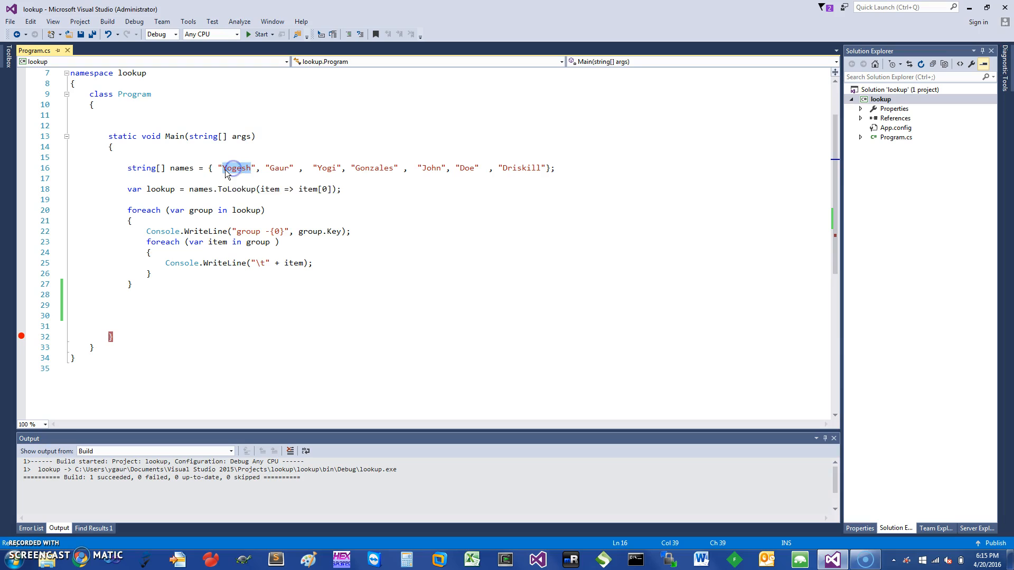
mouse_move(237, 168)
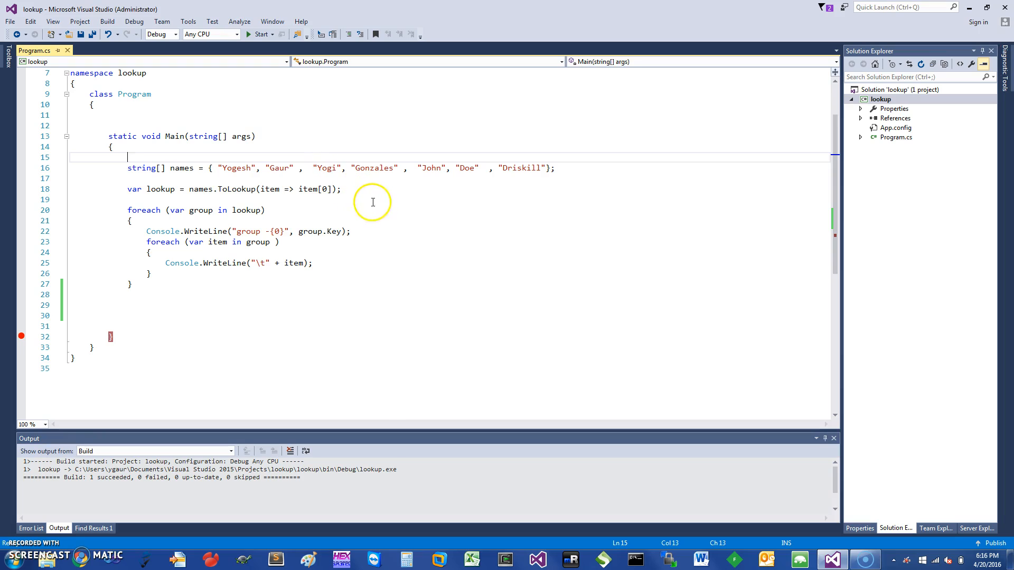
mouse_move(361, 194)
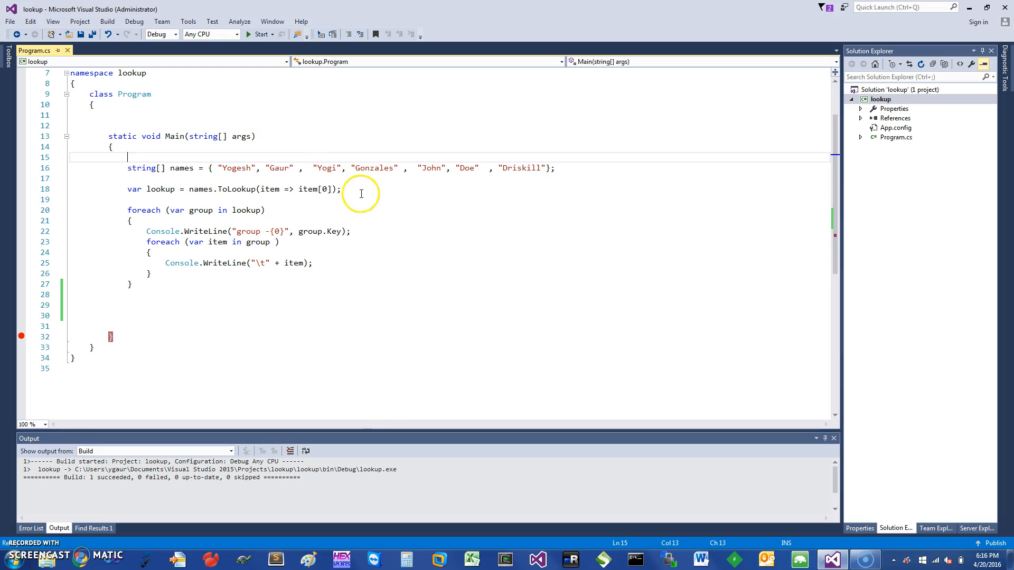
mouse_move(237, 167)
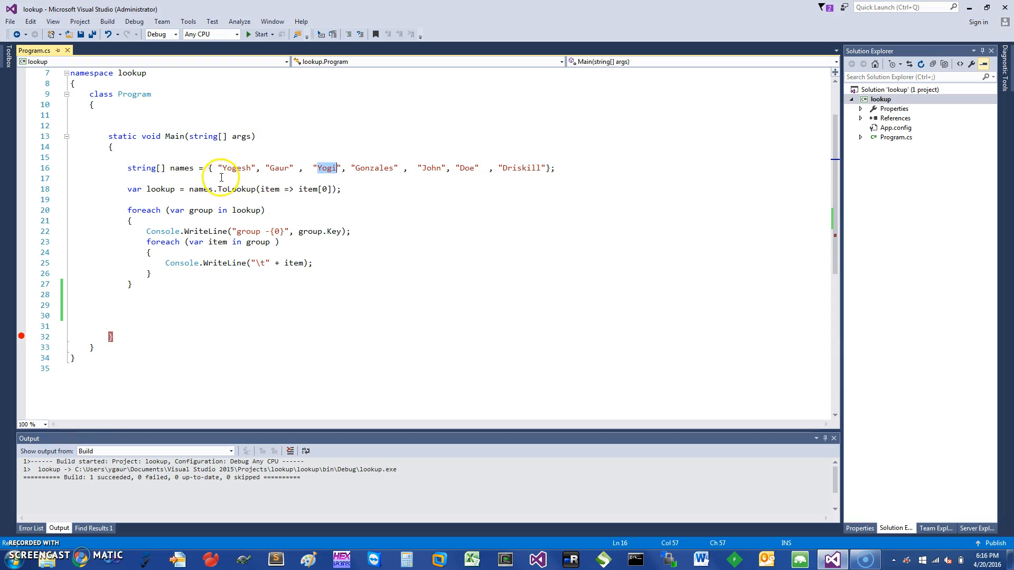
mouse_move(355, 179)
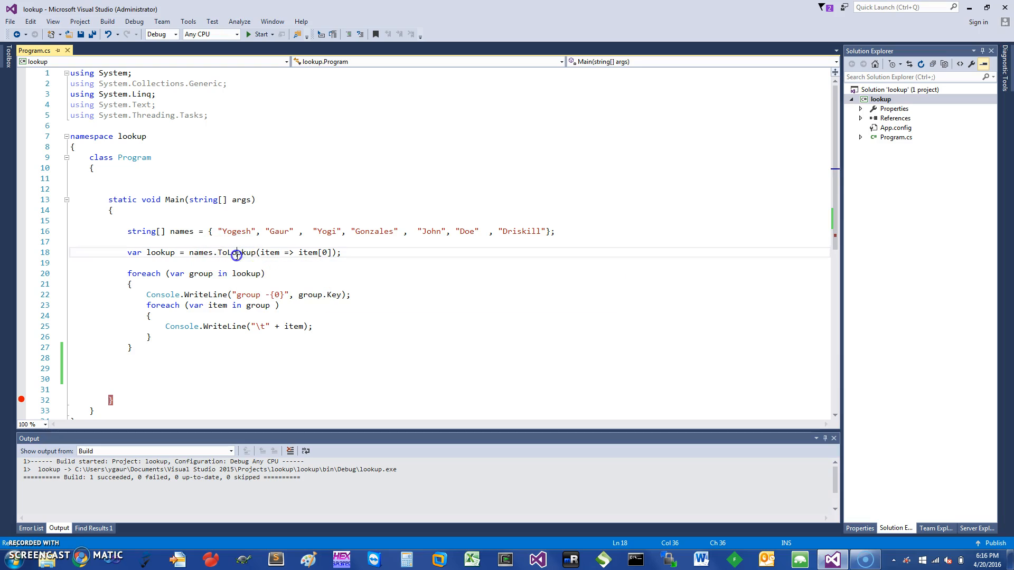
- Highlight the ToLookup call and group variable, run the program, then close its console
double_click(236, 252)
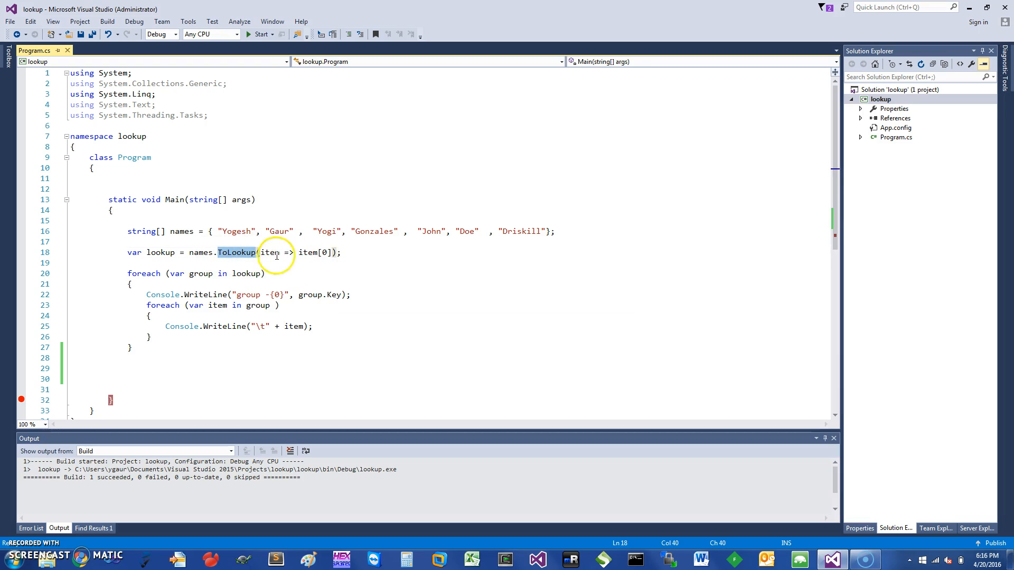
mouse_move(271, 252)
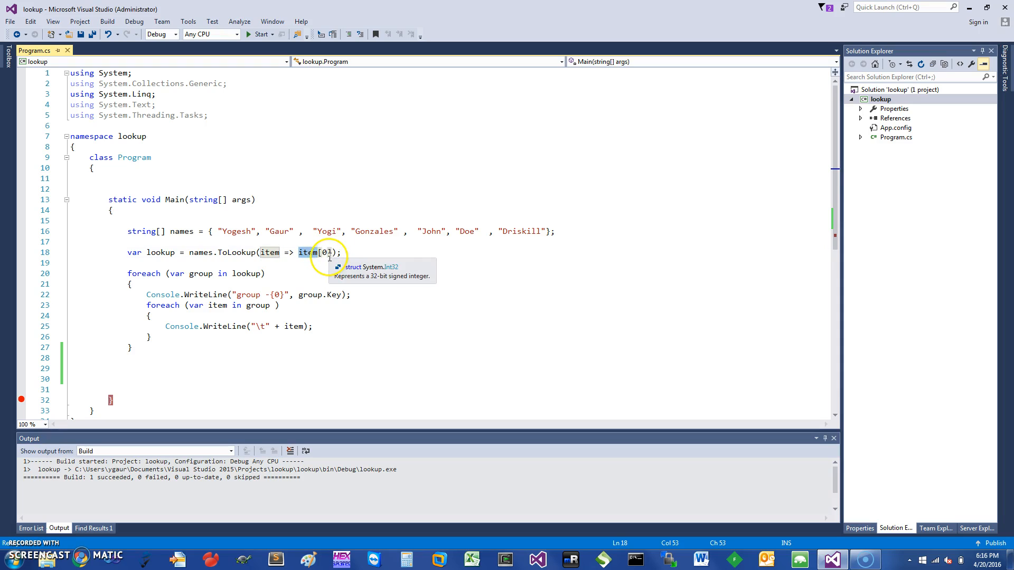
mouse_move(148, 282)
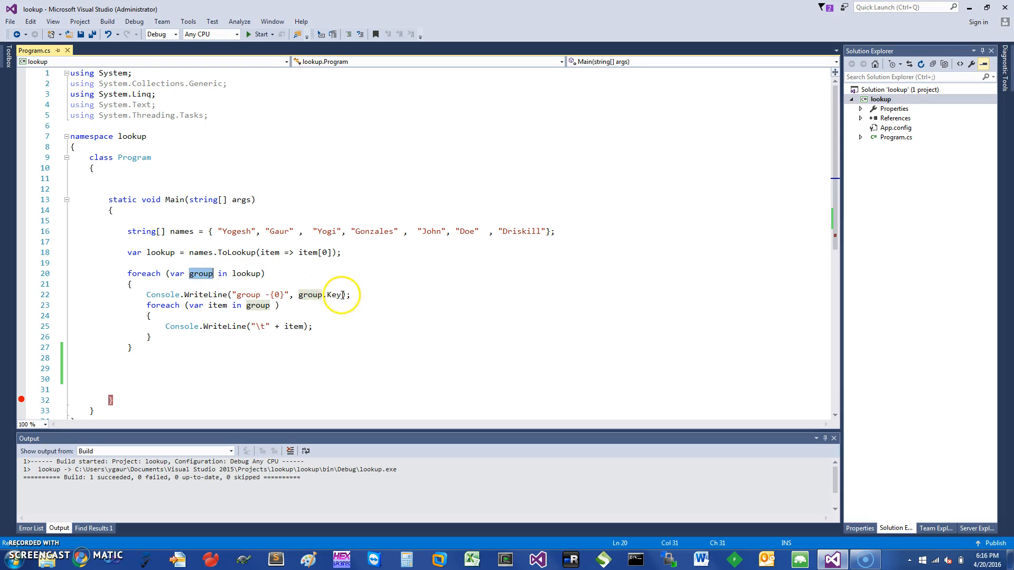
double_click(334, 294)
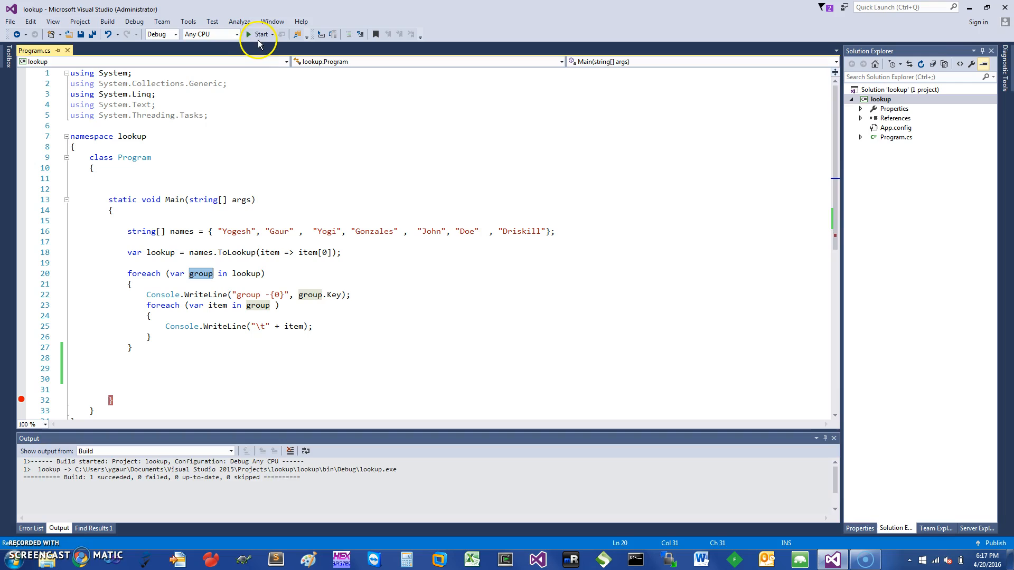
left_click(257, 35)
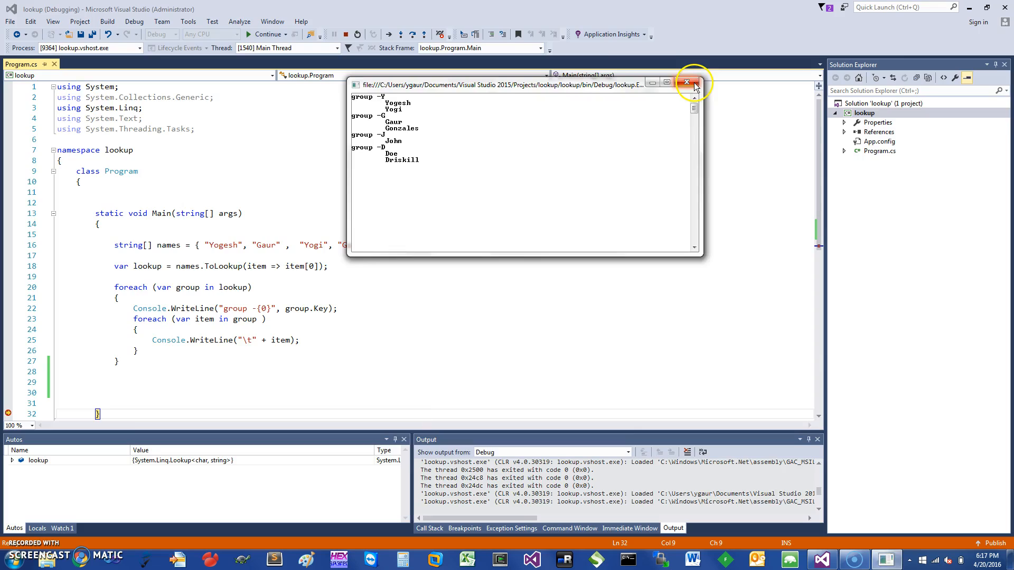
left_click(694, 82)
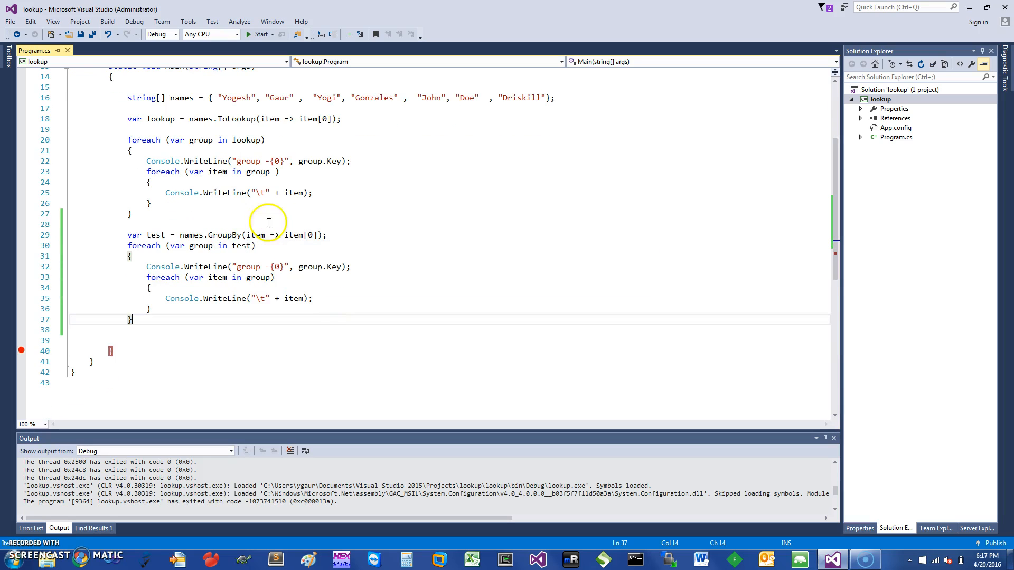
- Rebuild the lookup project from its Solution Explorer context menu
right_click(881, 99)
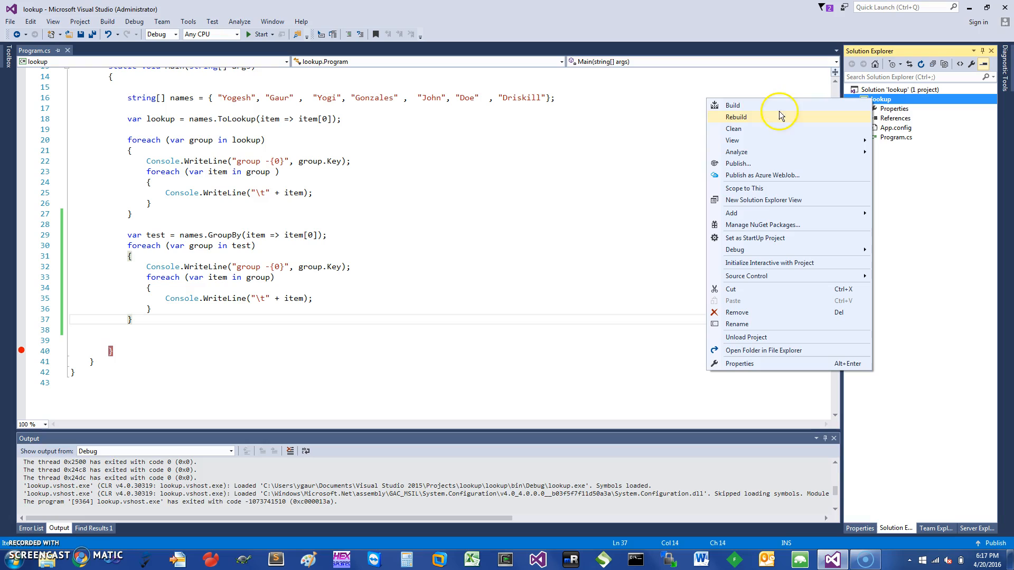
left_click(731, 104)
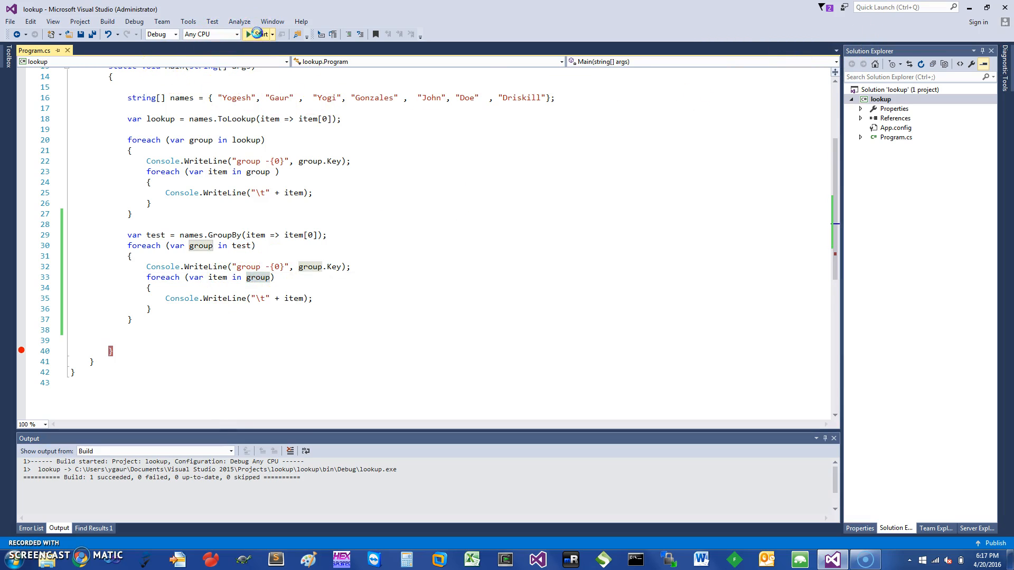
- Run the rebuilt program printing the Y, G, J and D groups twice, then close the console
left_click(258, 34)
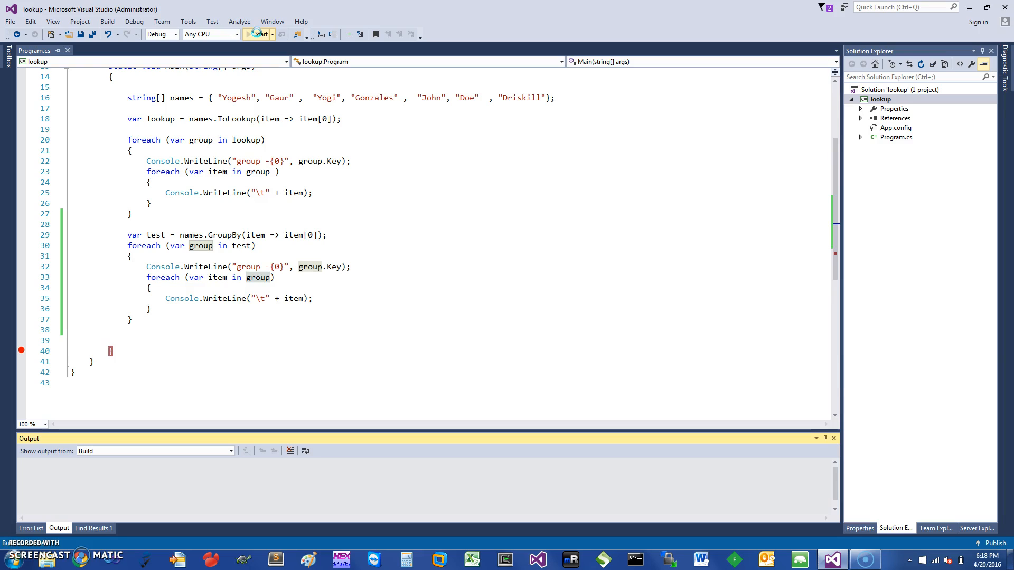
left_click(259, 34)
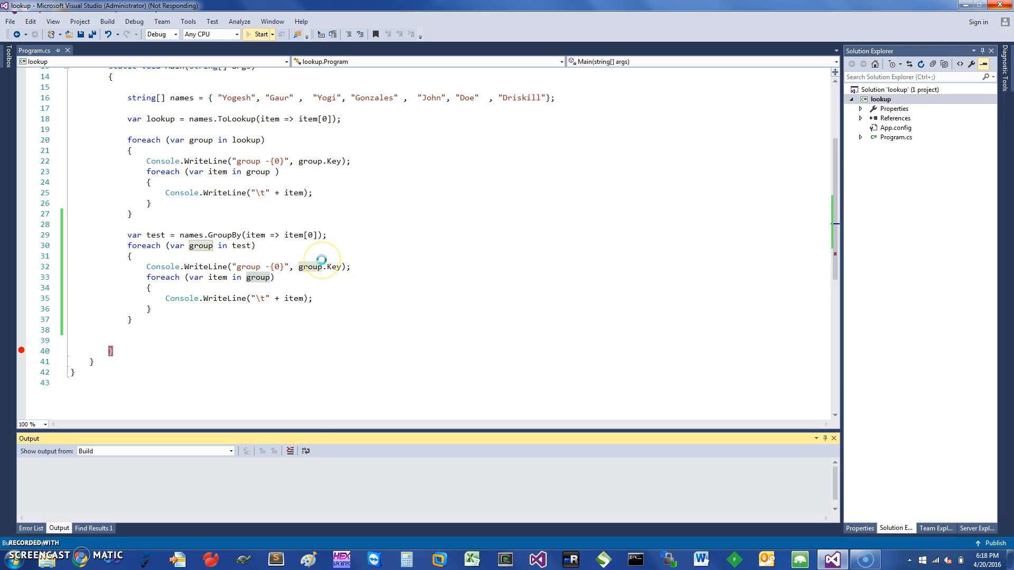
left_click(259, 34)
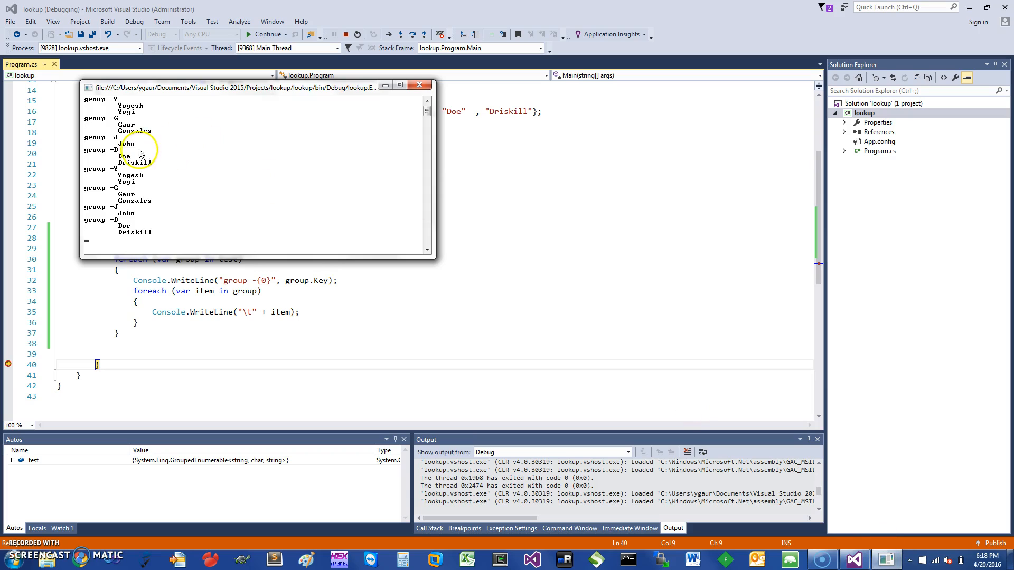
mouse_move(95, 130)
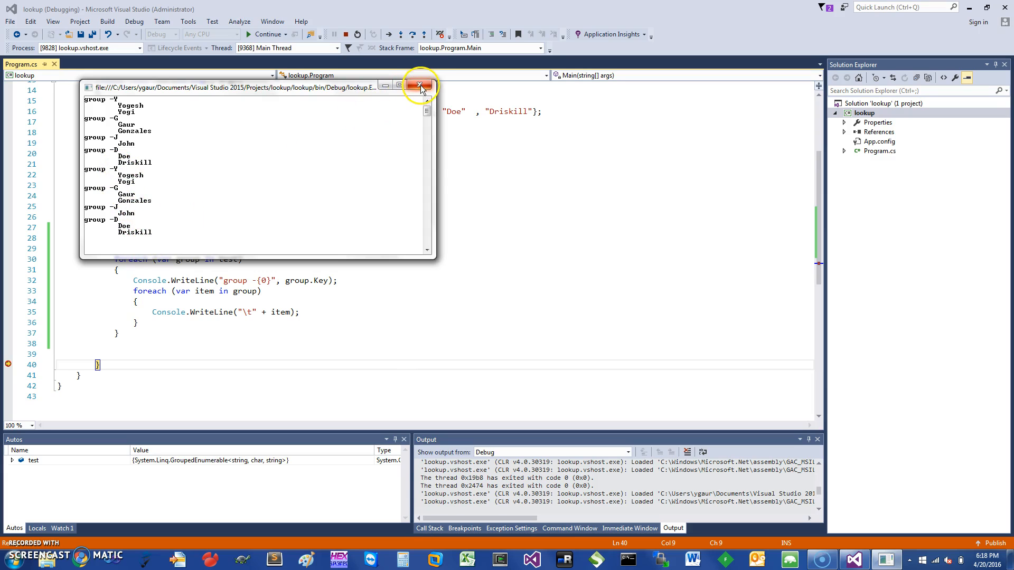
left_click(420, 85)
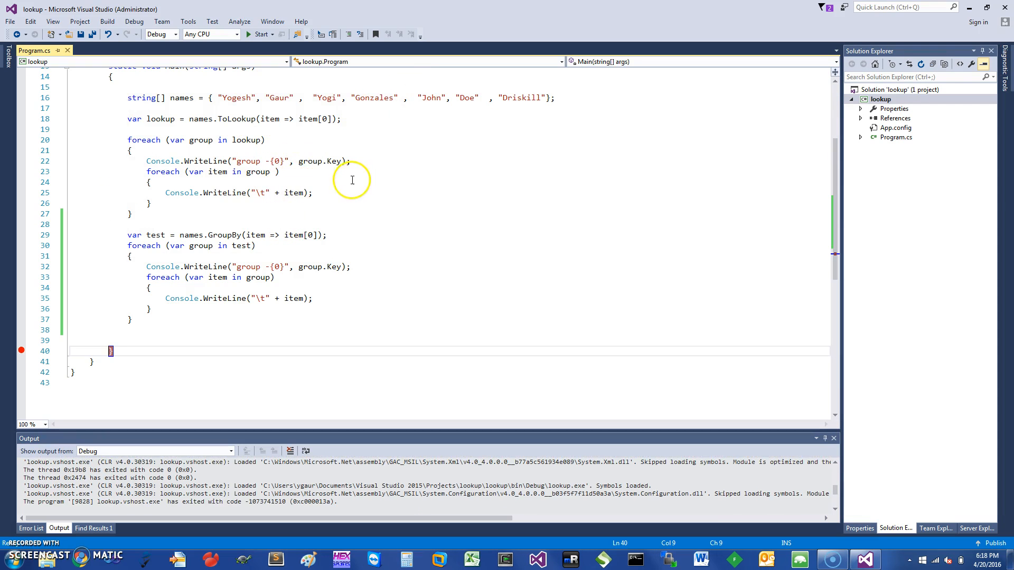
mouse_move(392, 152)
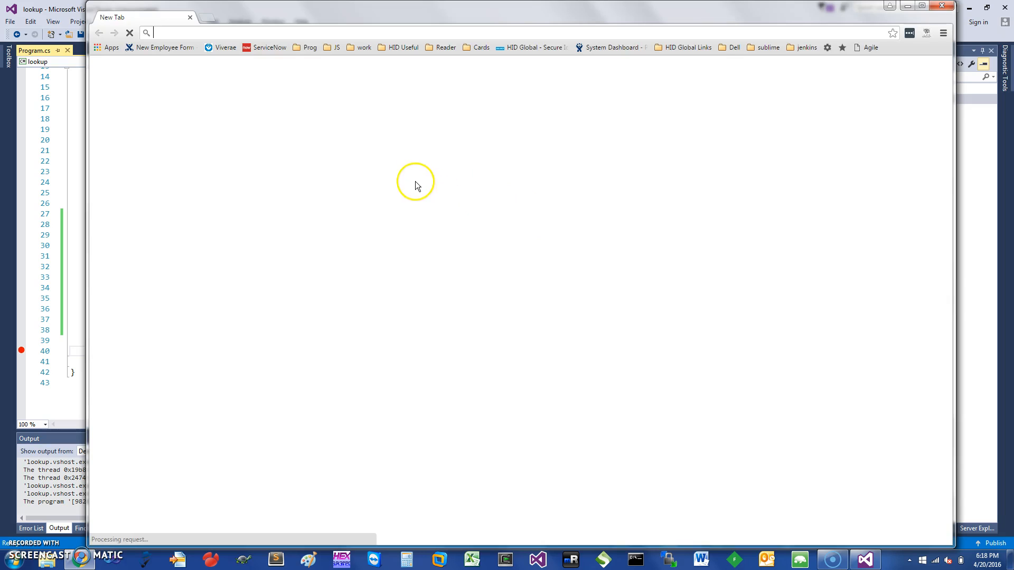
mouse_move(364, 178)
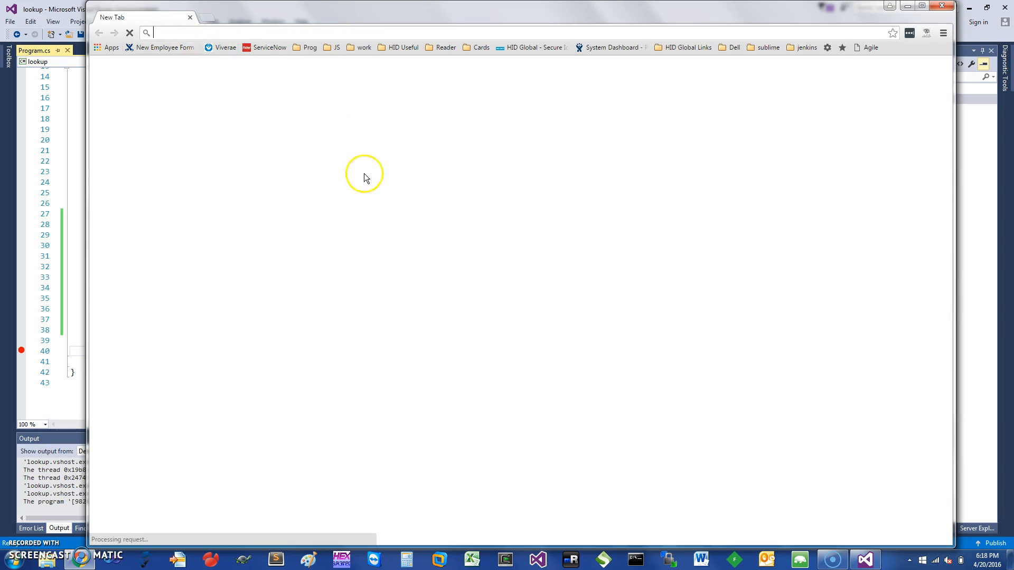
- Go to gaurassociates.com through the address-bar suggestion for 'gaur'
type("g")
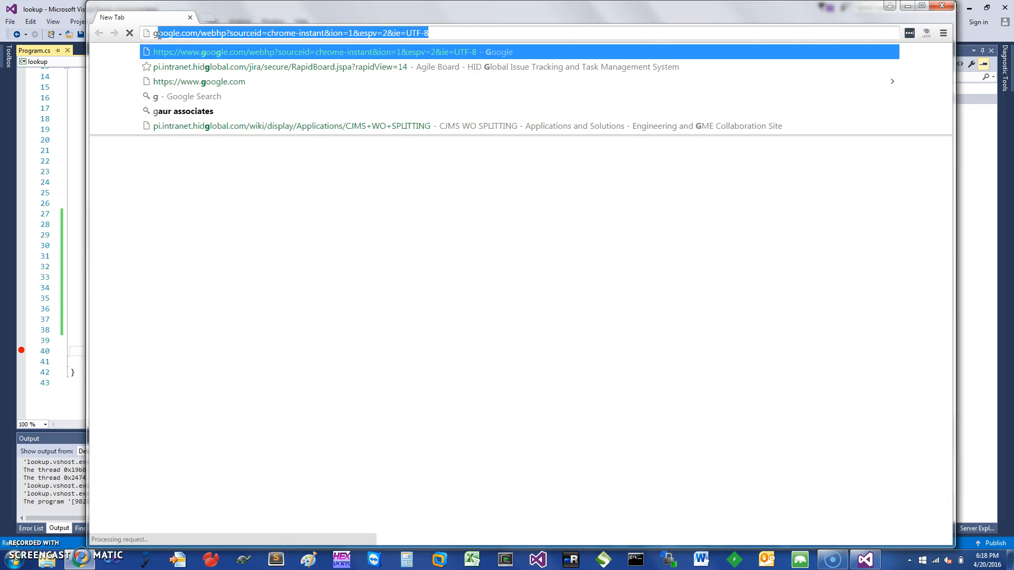
type("gua")
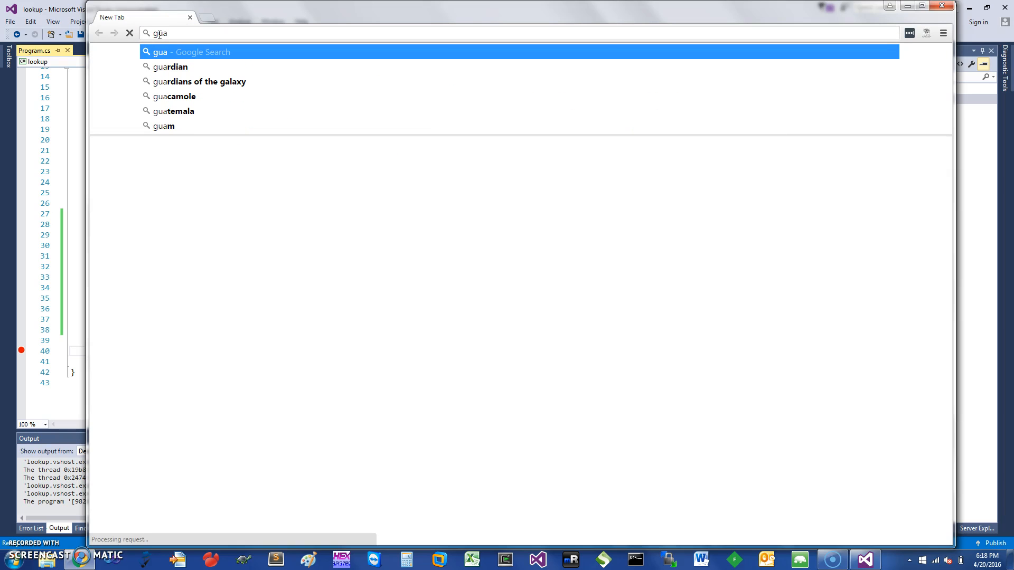
type("gaur")
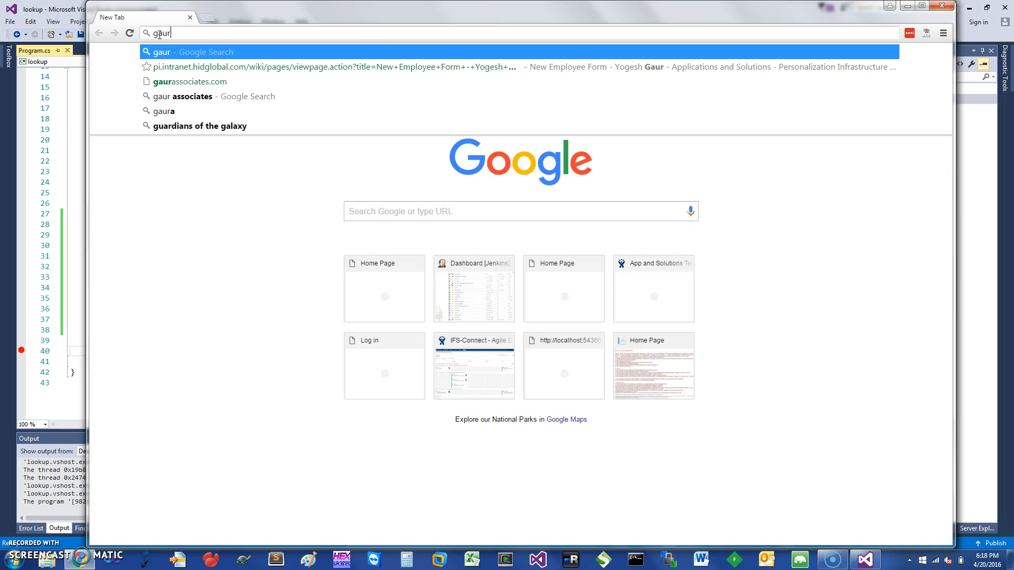
mouse_move(212, 82)
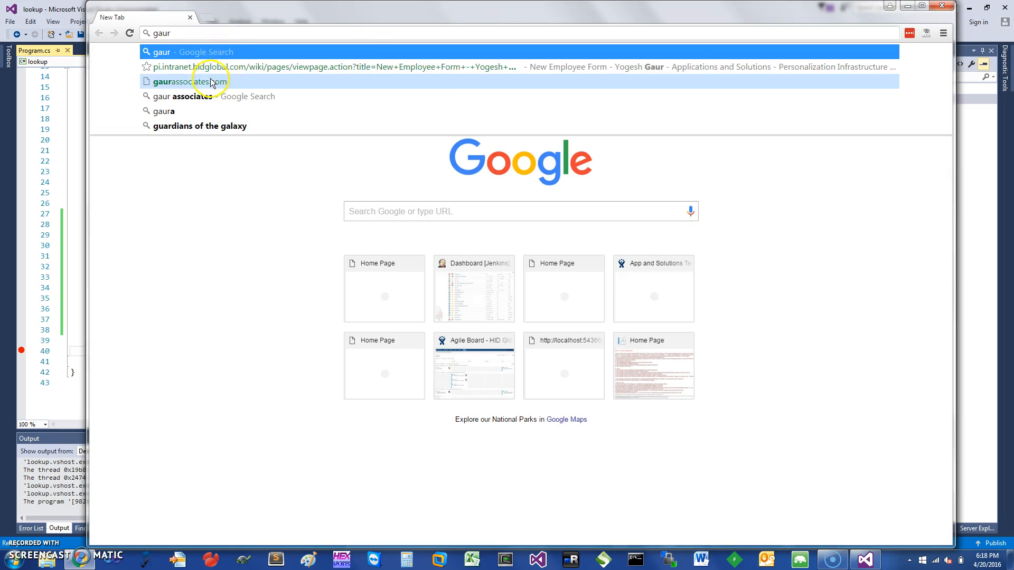
left_click(183, 81)
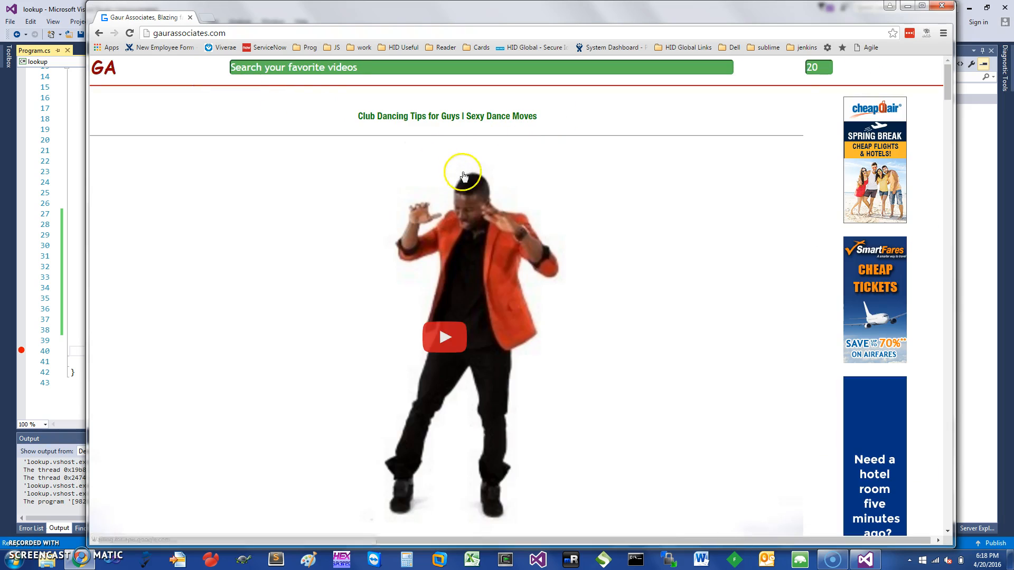
- Search the site's videos for 'ja', pick a JavaScript suggestion, and scroll the talk results
type("java")
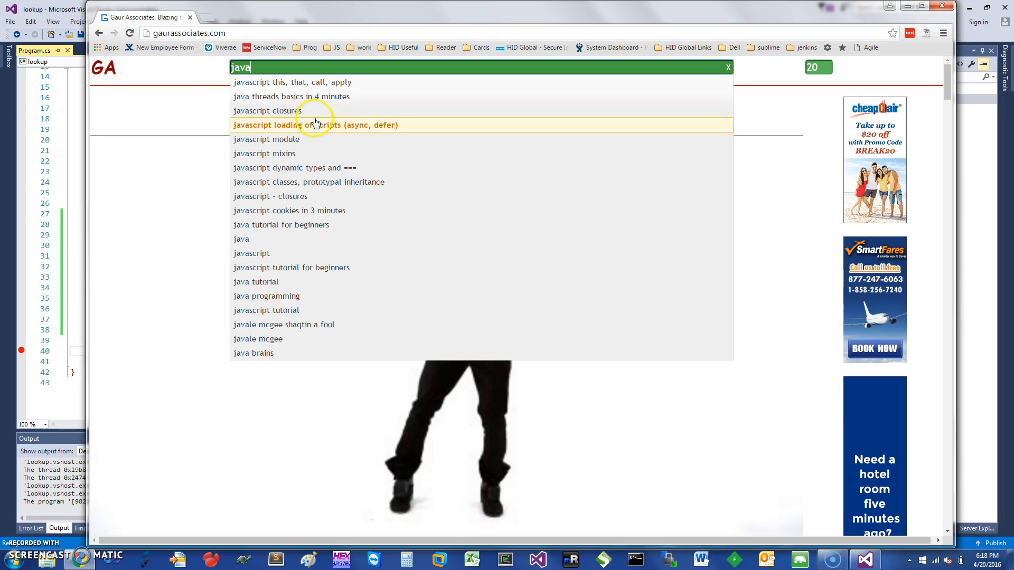
left_click(315, 125)
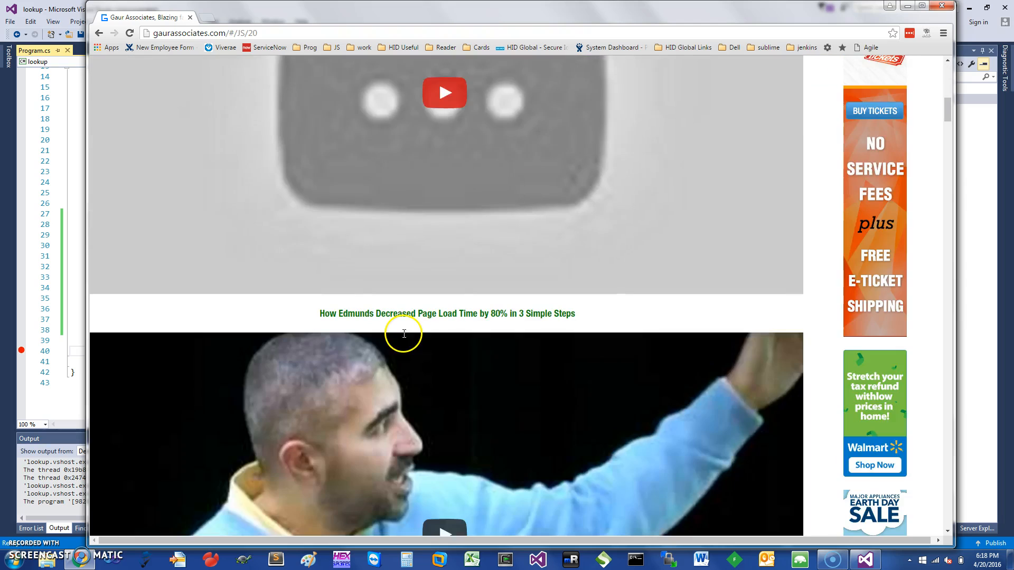
scroll("down", 3)
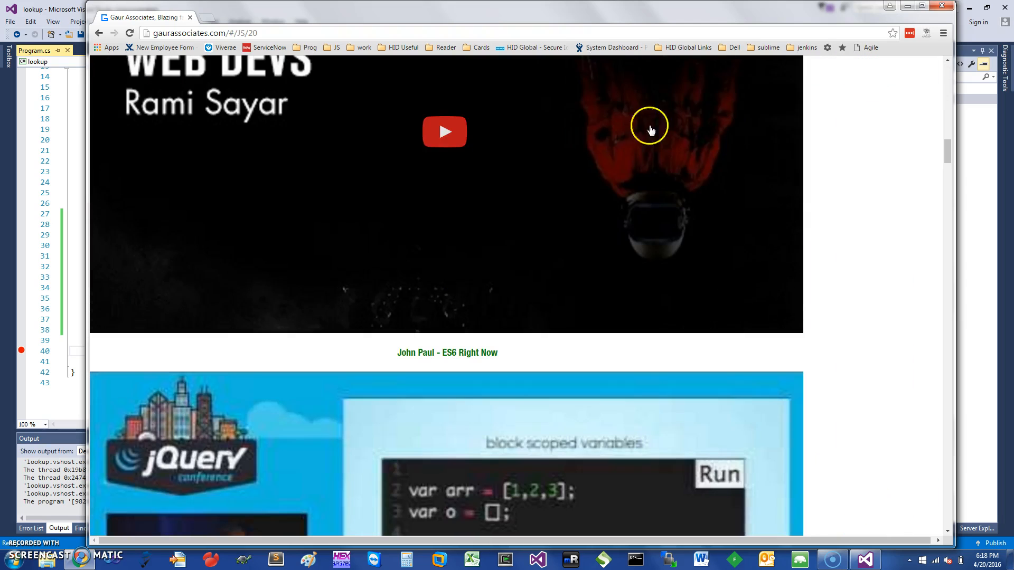
scroll("down", 3)
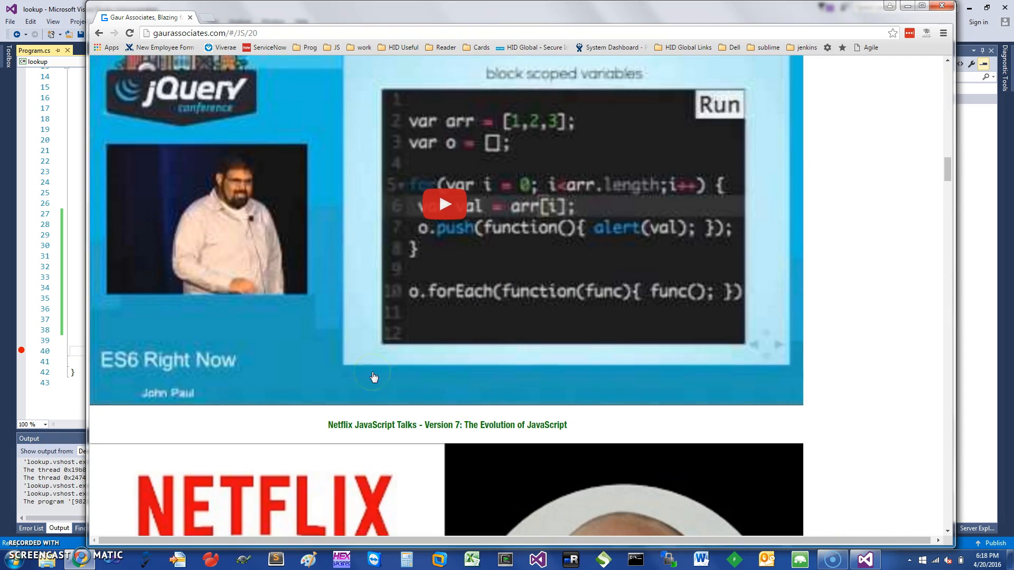